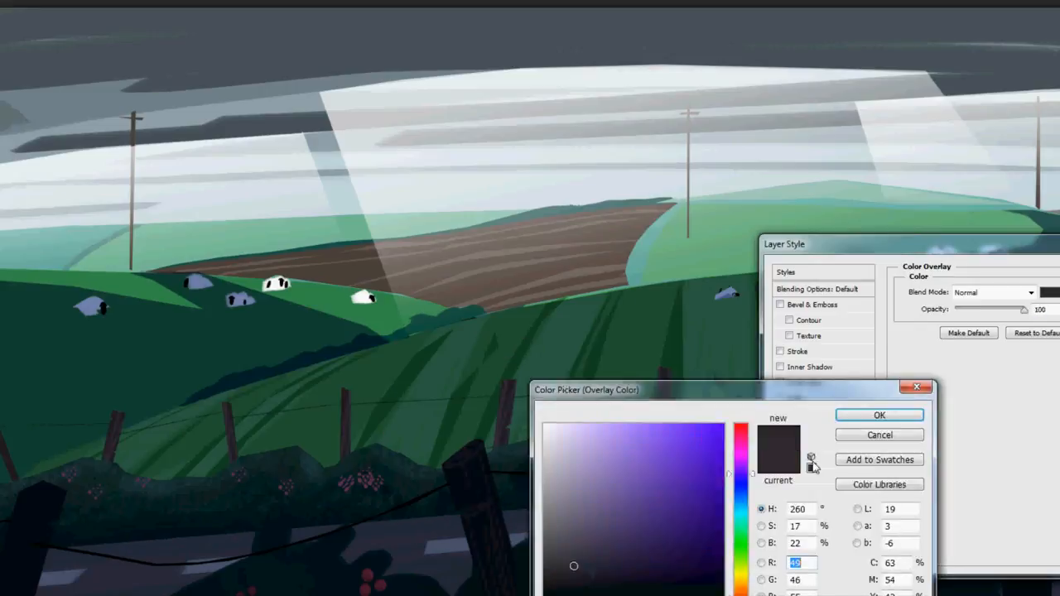
# Pick a green in the Overlay Color picker and confirm it for the hill's Color Overlay
pyautogui.click(878, 414)
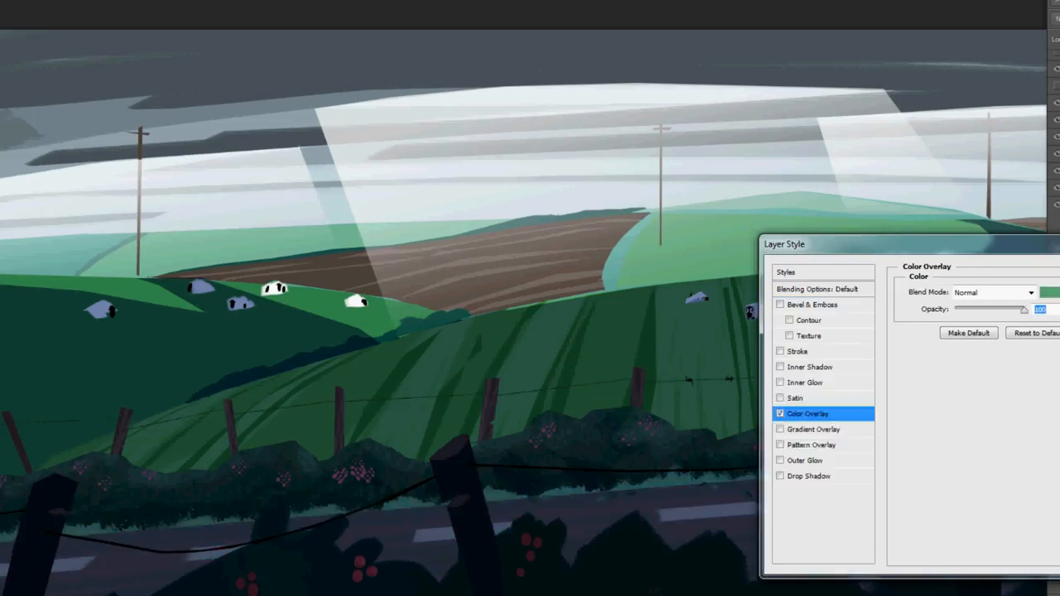